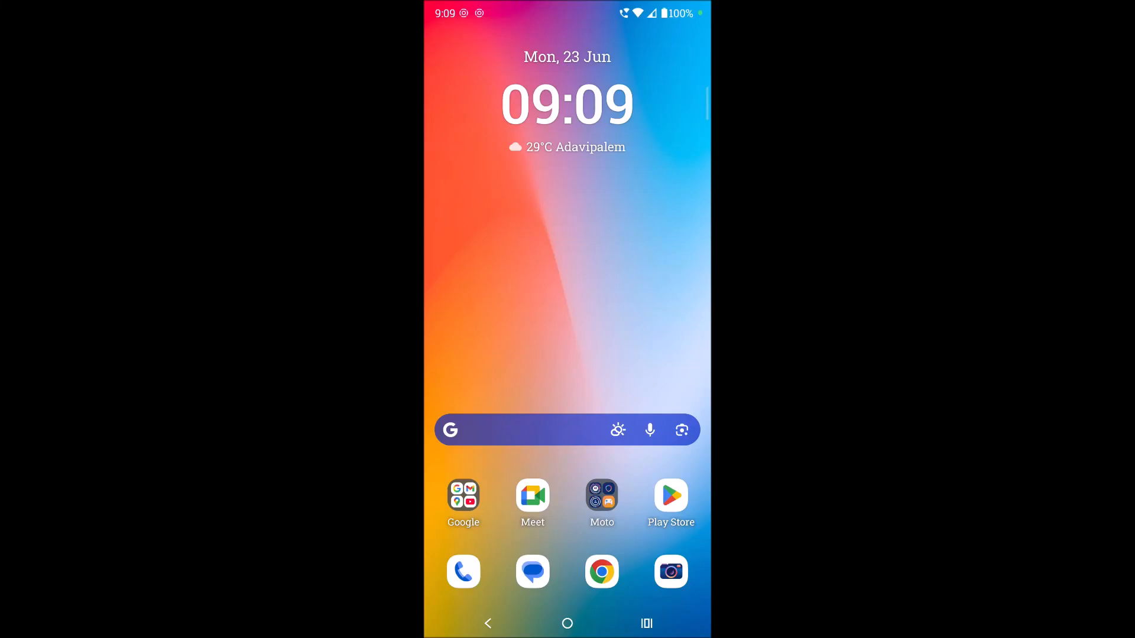
- Bring up the launcher's app search from the home screen search bar
left_click(508, 430)
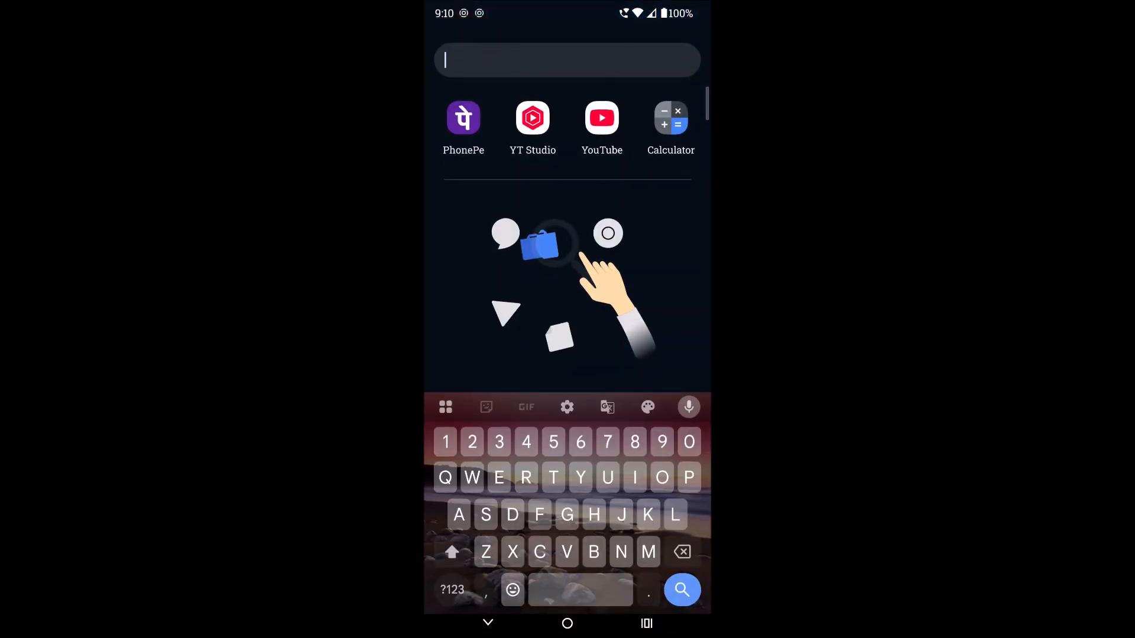
- Search for 'Mi' with no matching apps, then dismiss the search back to the home screen
type("Mi")
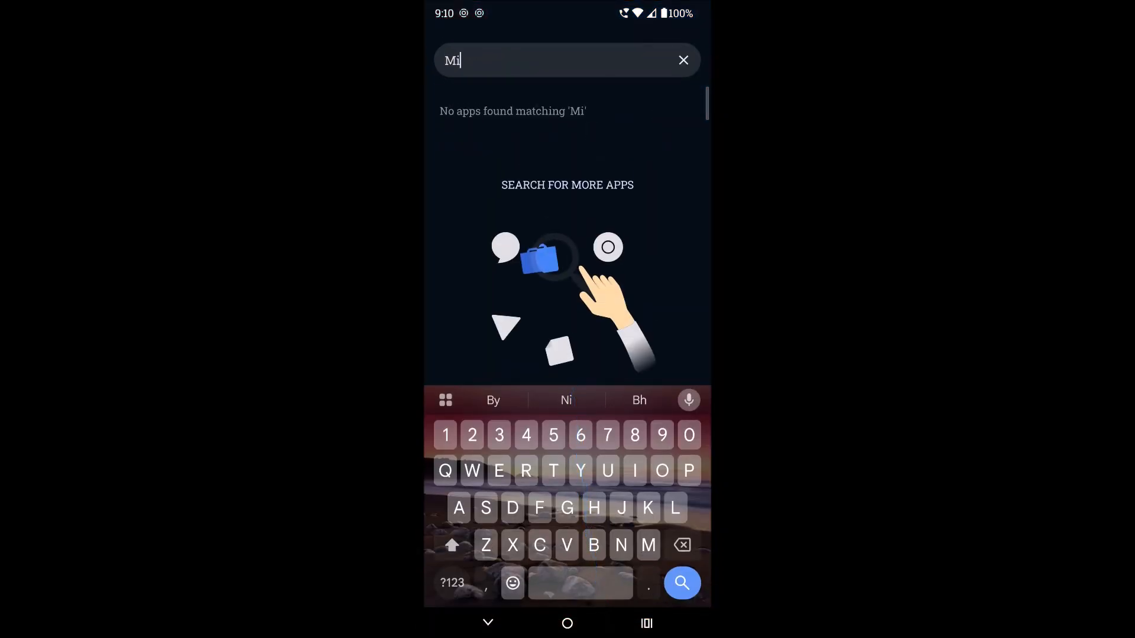
left_click(682, 59)
type("Ins")
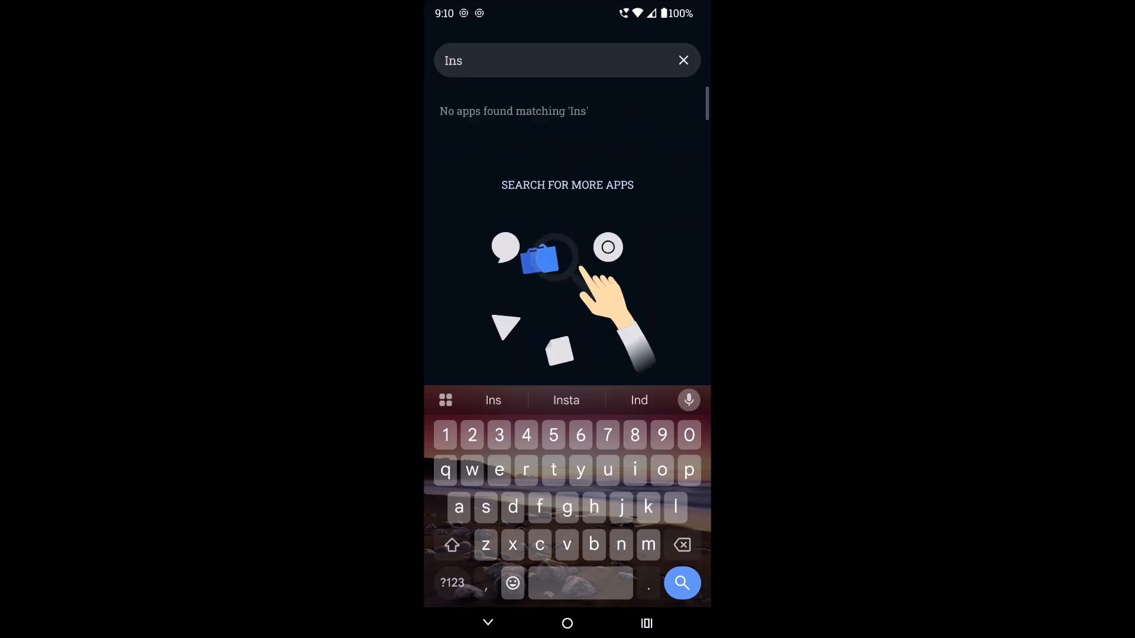
left_click(567, 623)
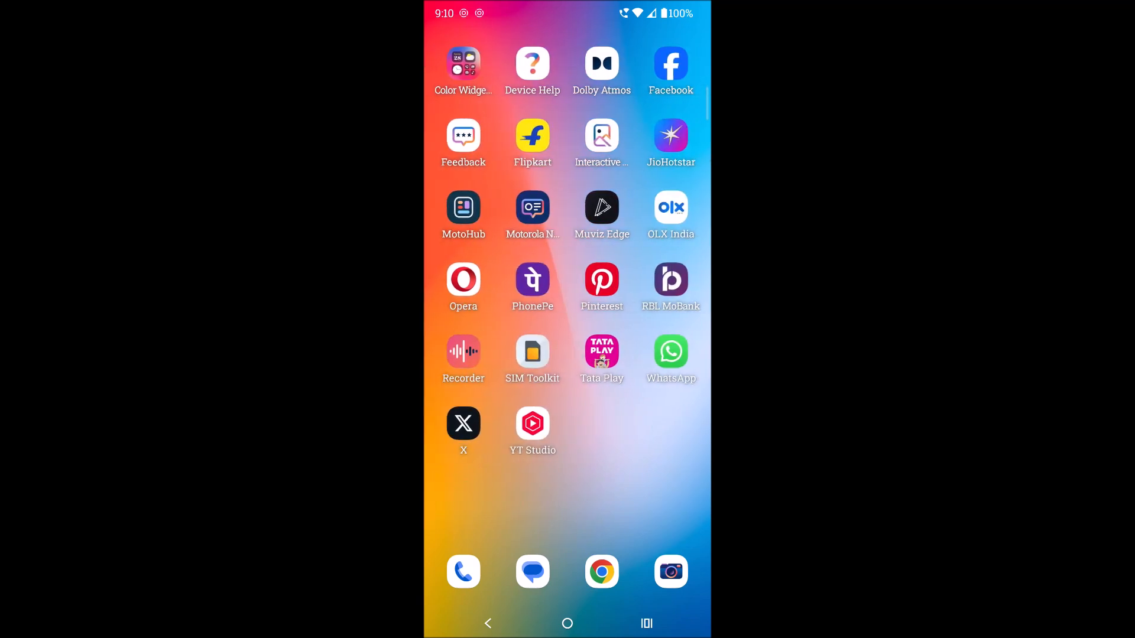
left_click(567, 623)
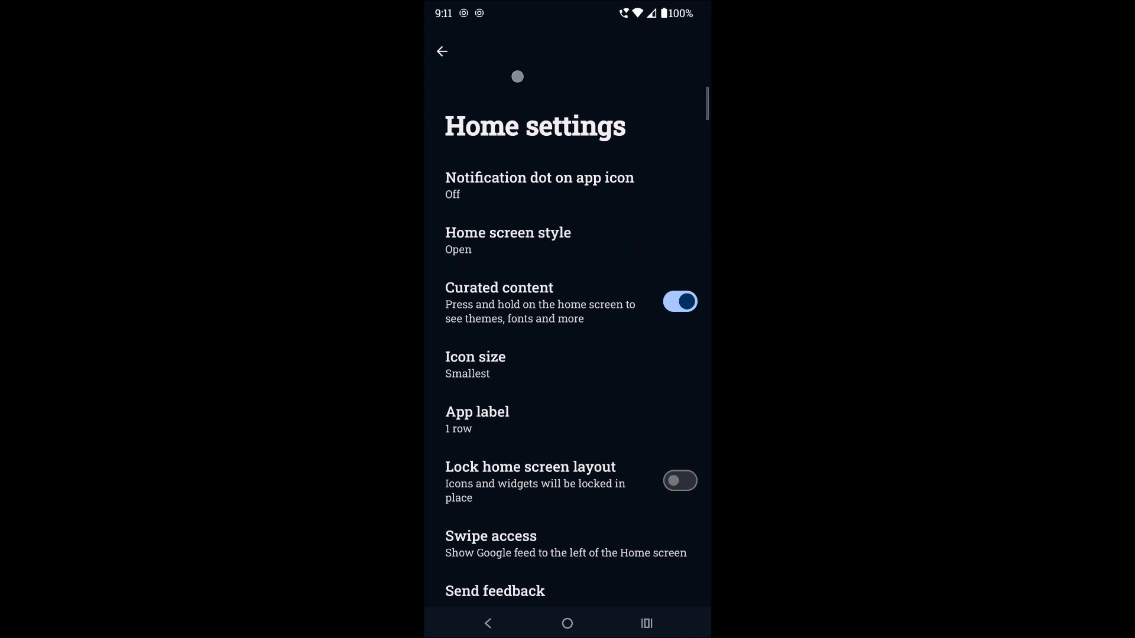
- Set Home screen style to App tray instead of Open
left_click(509, 240)
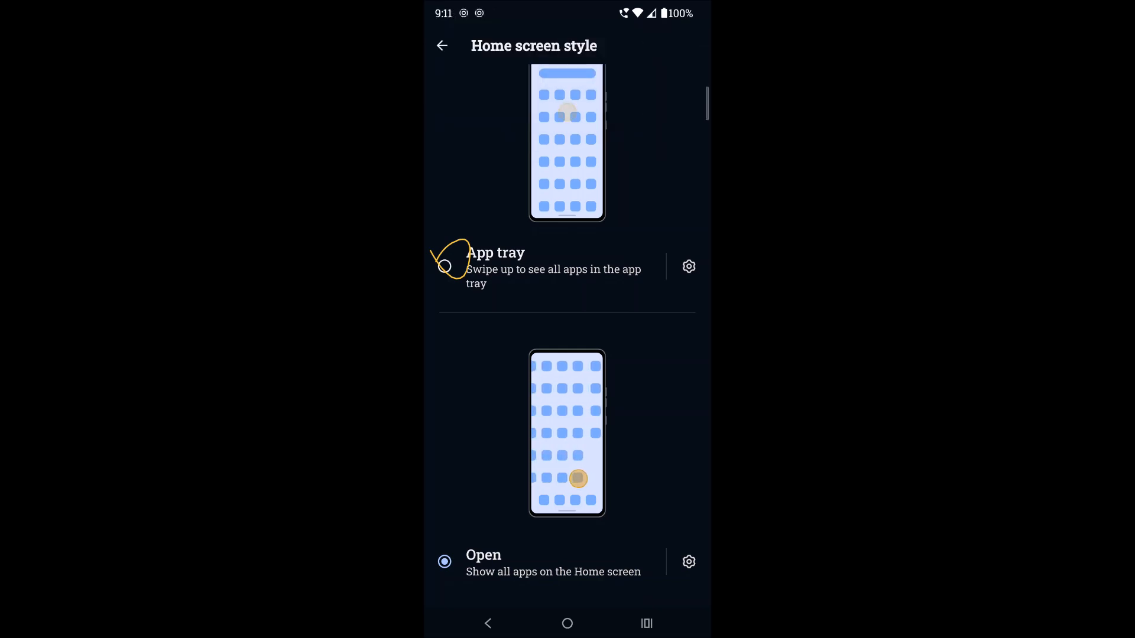
left_click(444, 266)
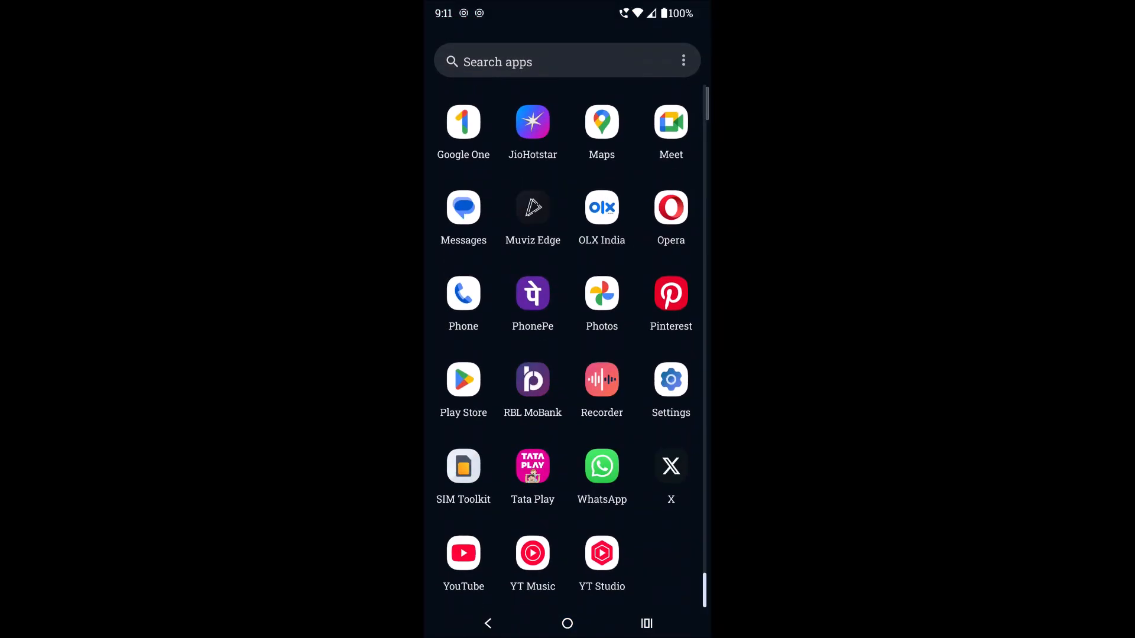
- Scroll the app drawer to the top and go Home to the widget home screen
scroll("up", 3)
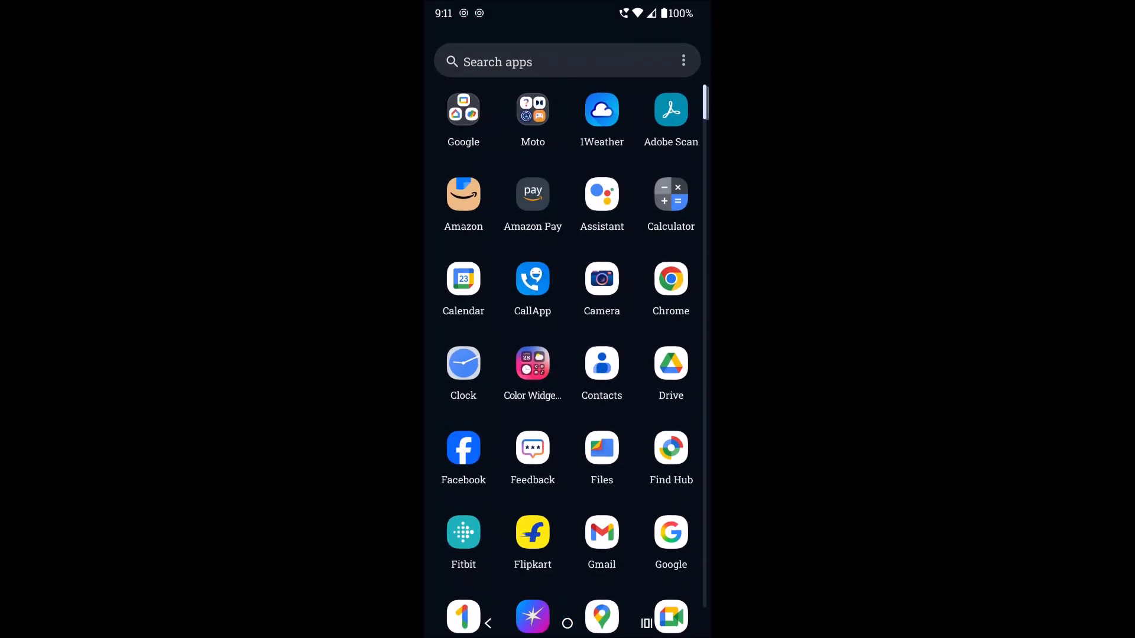
left_click(567, 623)
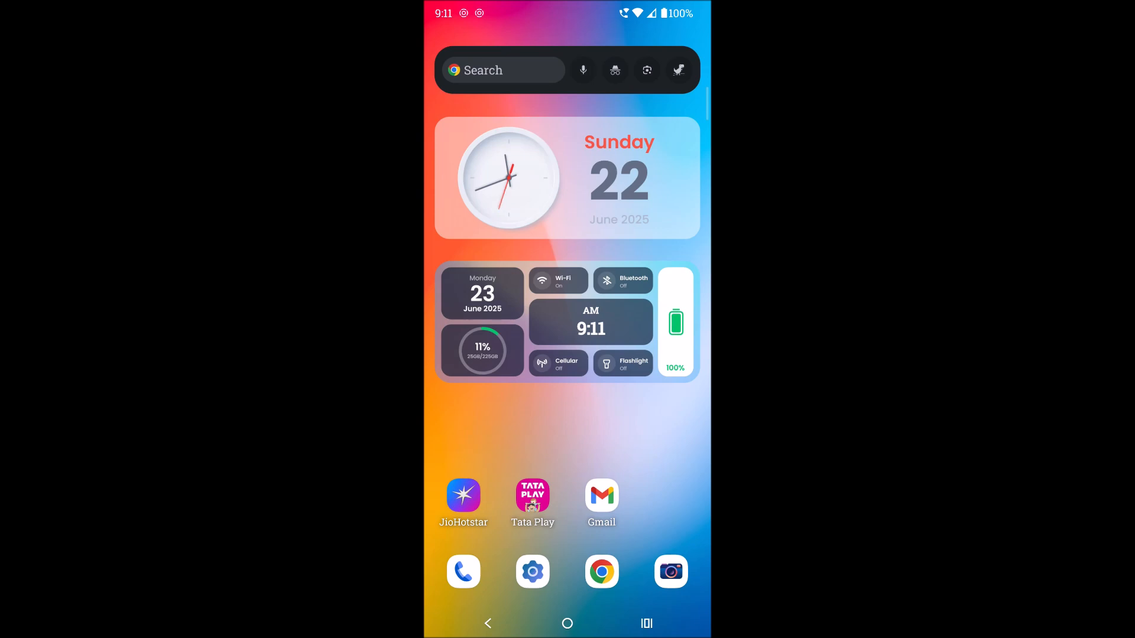